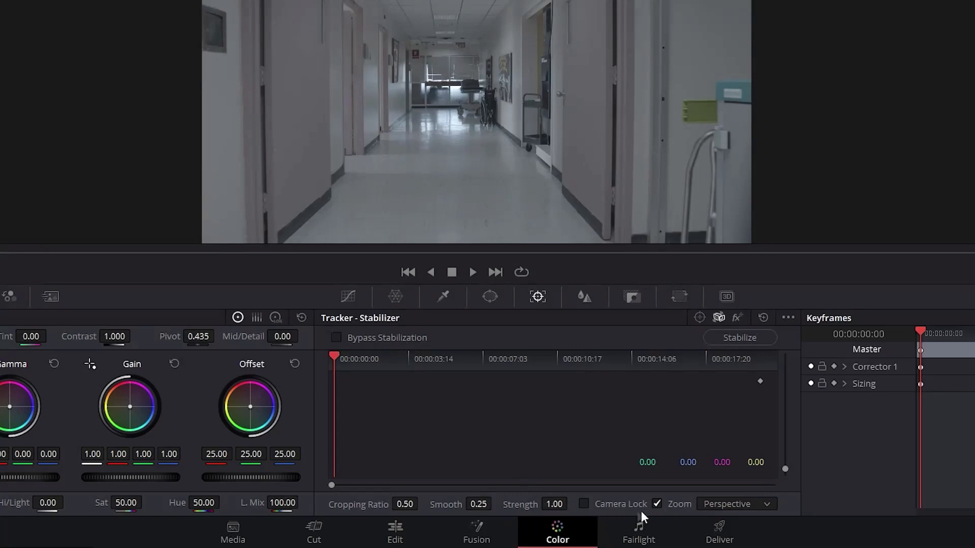
pyautogui.moveTo(652, 510)
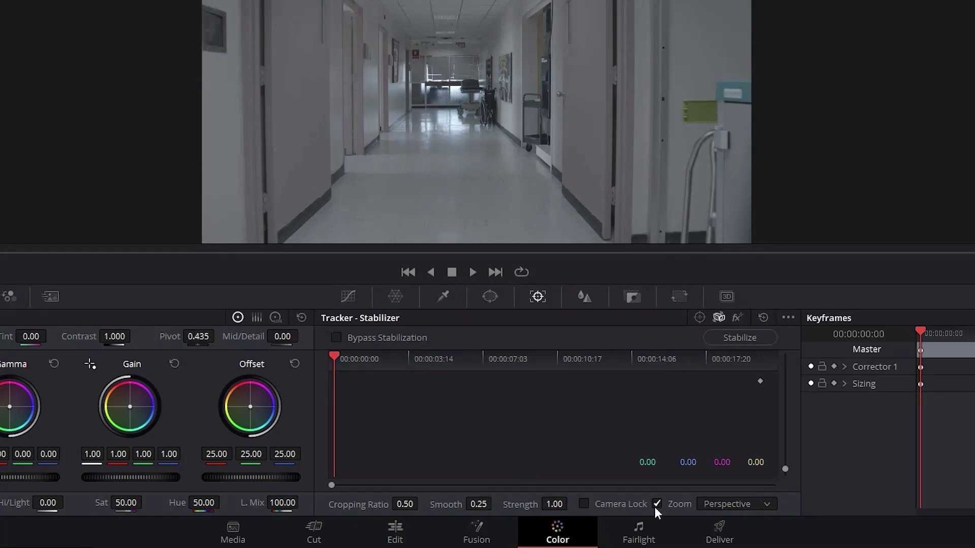
# - Keep the Perspective motion model and raise the hallway clip's Smooth value to 1.00
pyautogui.click(656, 504)
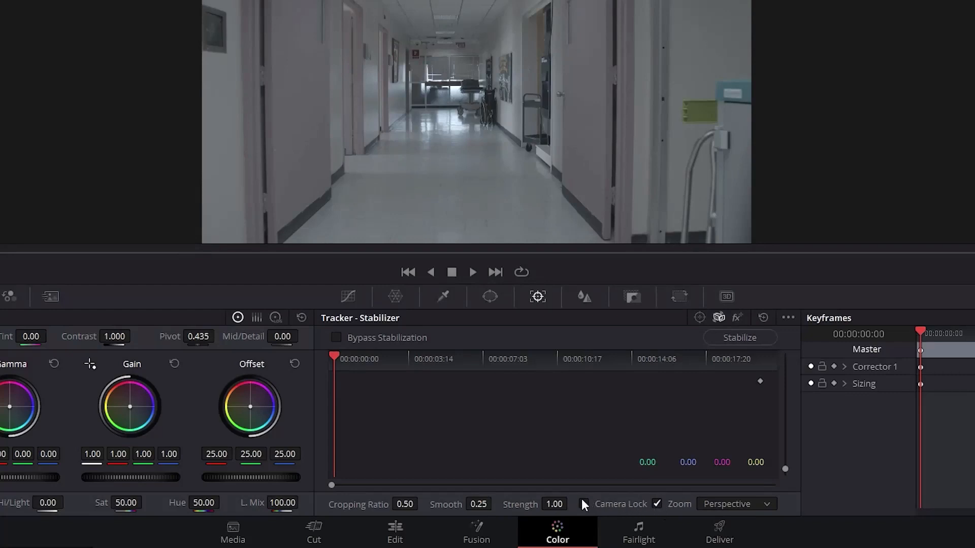
pyautogui.click(583, 505)
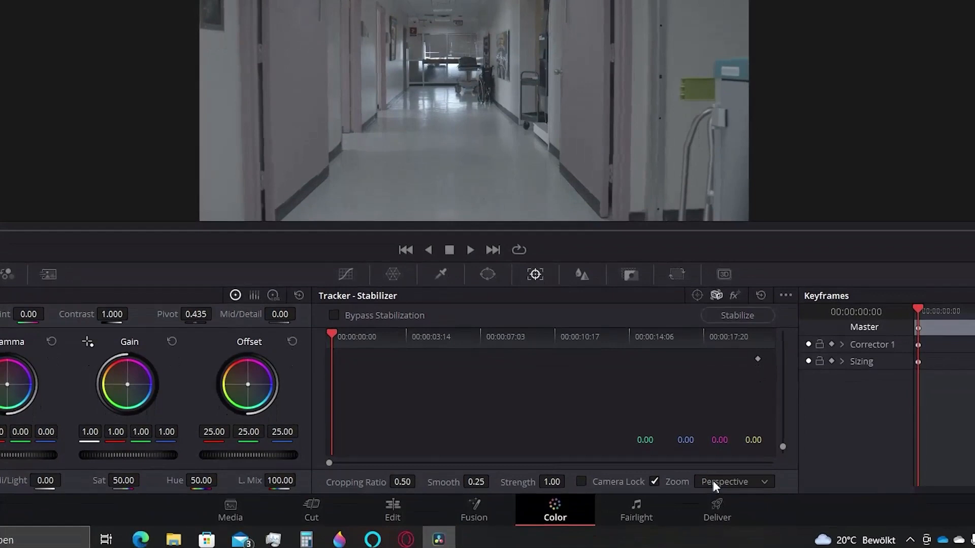
pyautogui.click(732, 481)
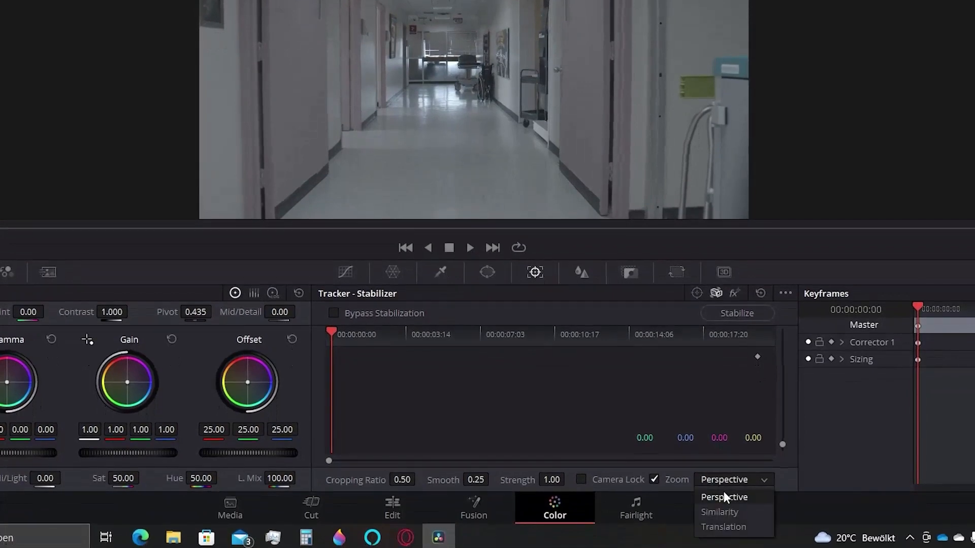
pyautogui.click(724, 497)
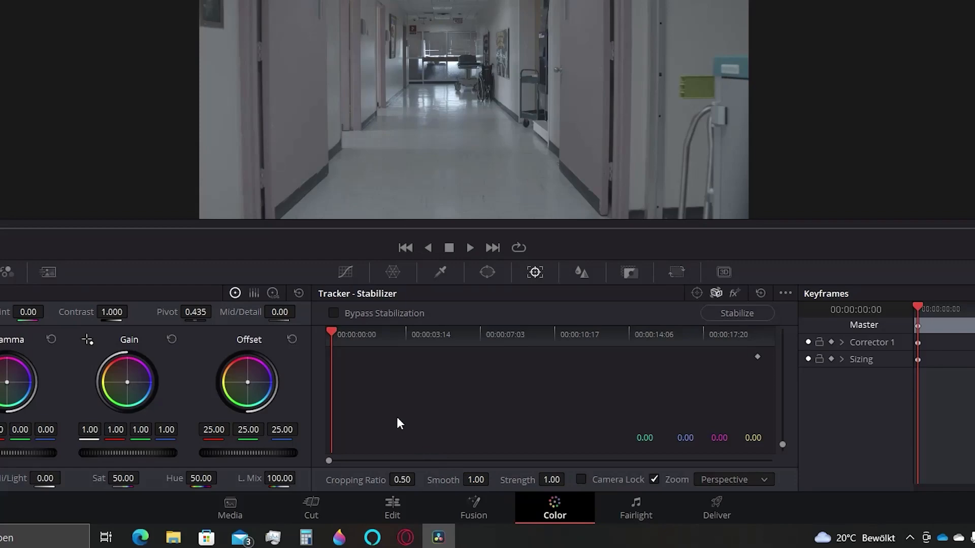
pyautogui.click(736, 313)
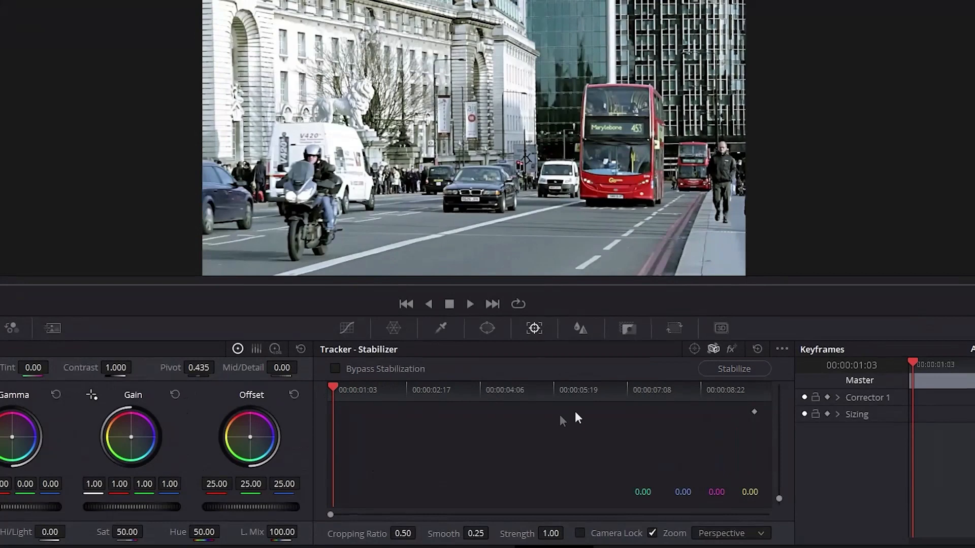
# - Configure the street clip's classic stabilizer with Interactive Mode, Strong 100 and Smooth 99
pyautogui.click(782, 348)
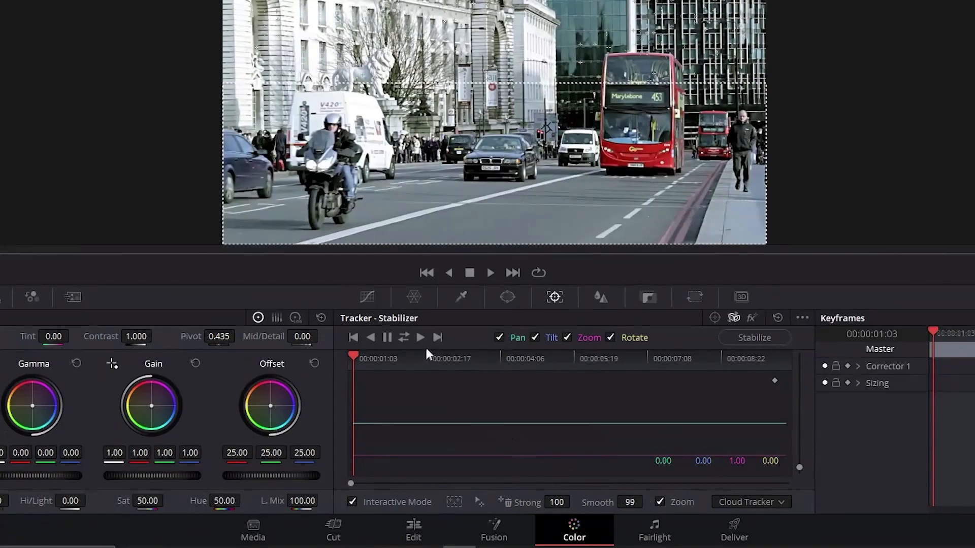
pyautogui.moveTo(420, 337)
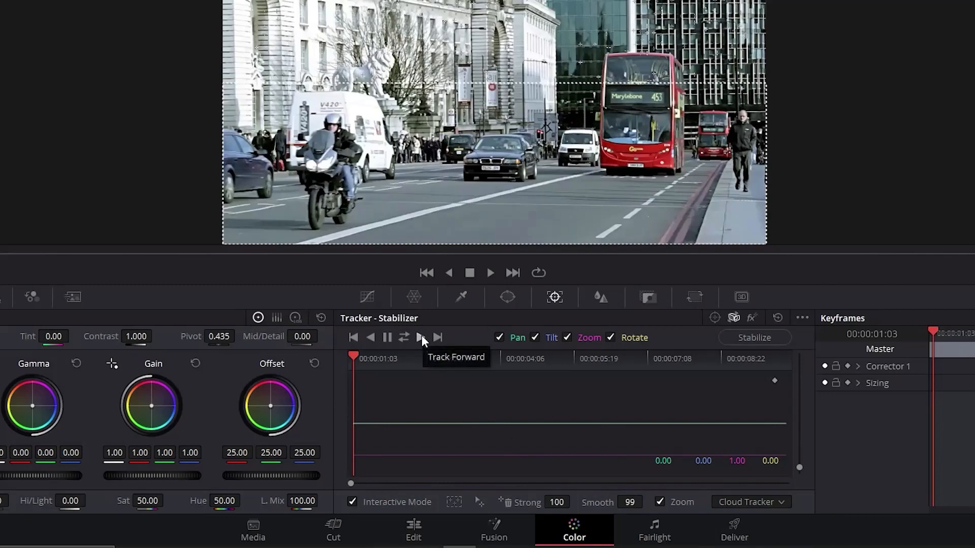
# - Track the street clip forward to its end, then stabilize from the tracked motion
pyautogui.click(420, 337)
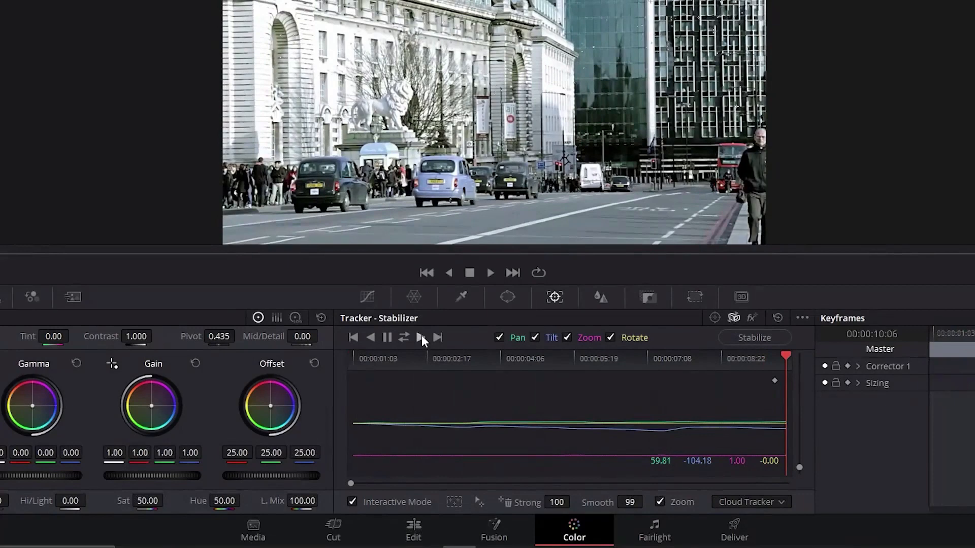
pyautogui.moveTo(495, 355)
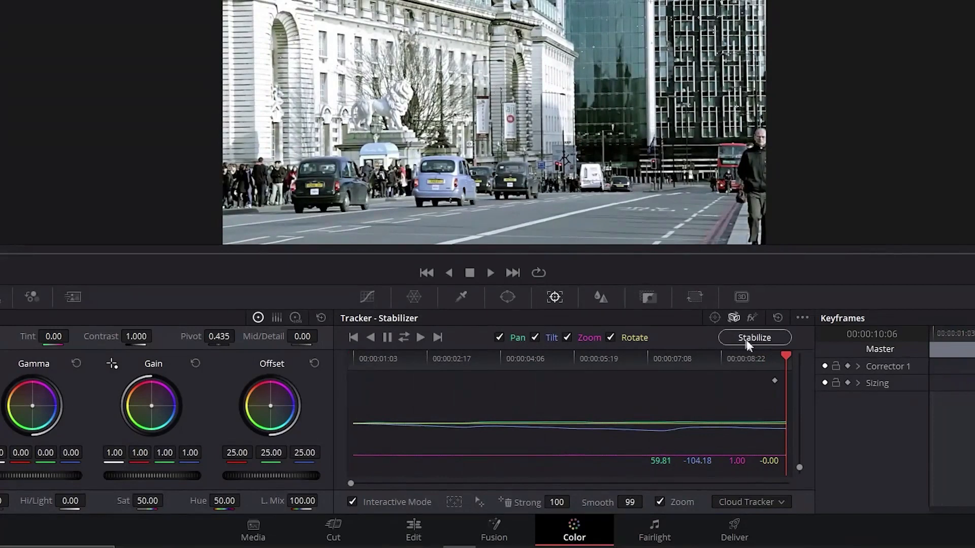
pyautogui.click(754, 337)
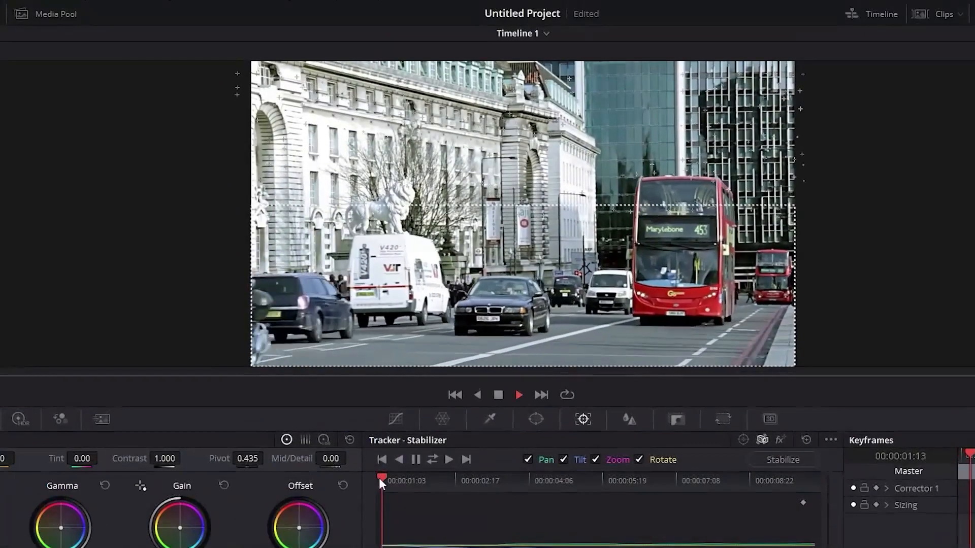